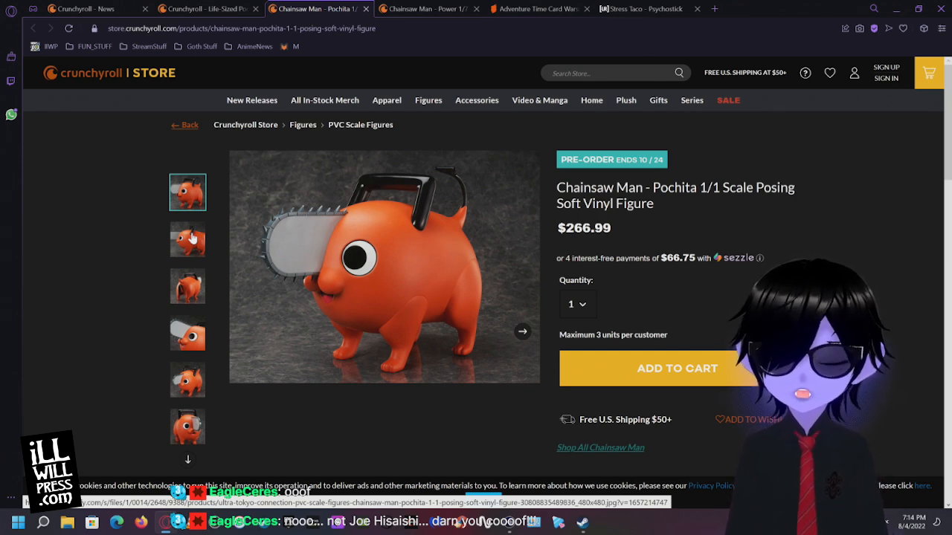
- View the Pochita figure photos in turn: back, next angle, chainsaw close-up, front, and face close-up
{"action": "left_click", "coordinate": [187, 237]}
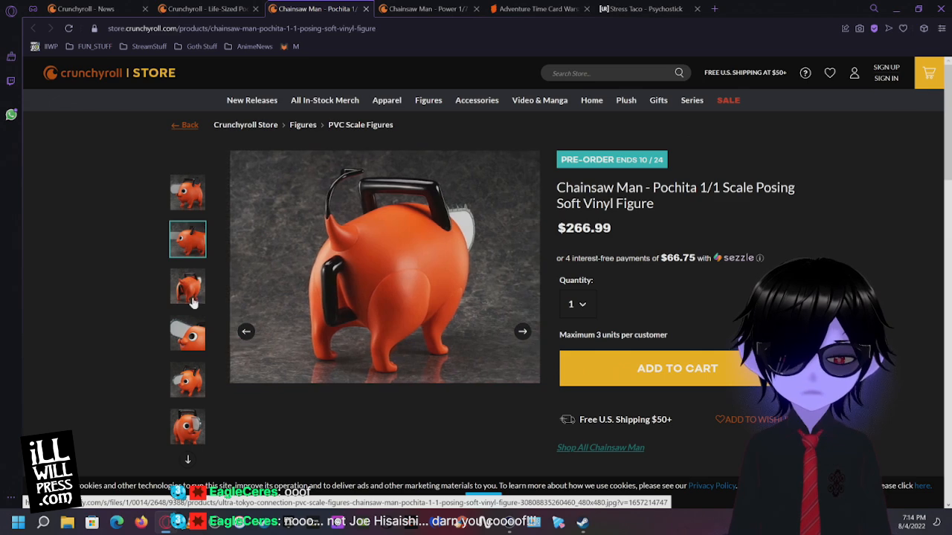
{"action": "left_click", "coordinate": [188, 286]}
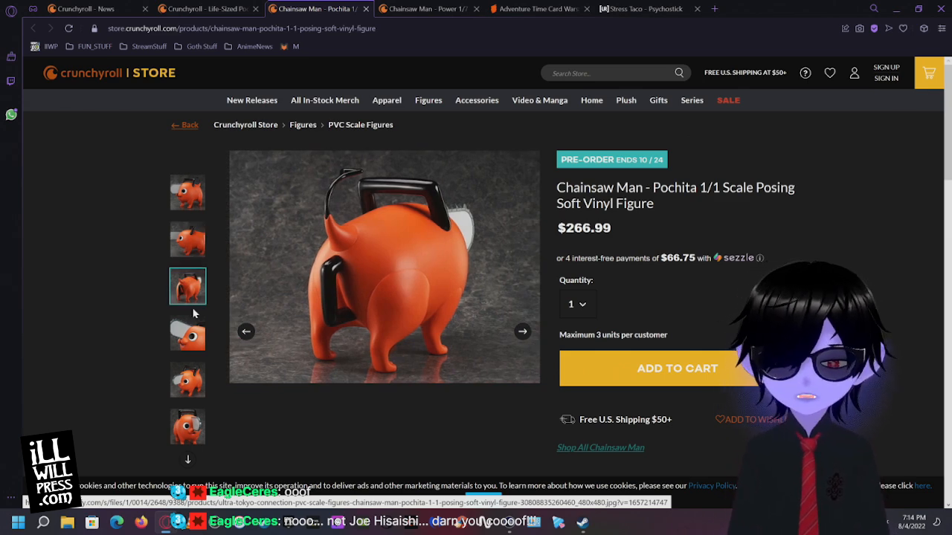
{"action": "left_click", "coordinate": [187, 333]}
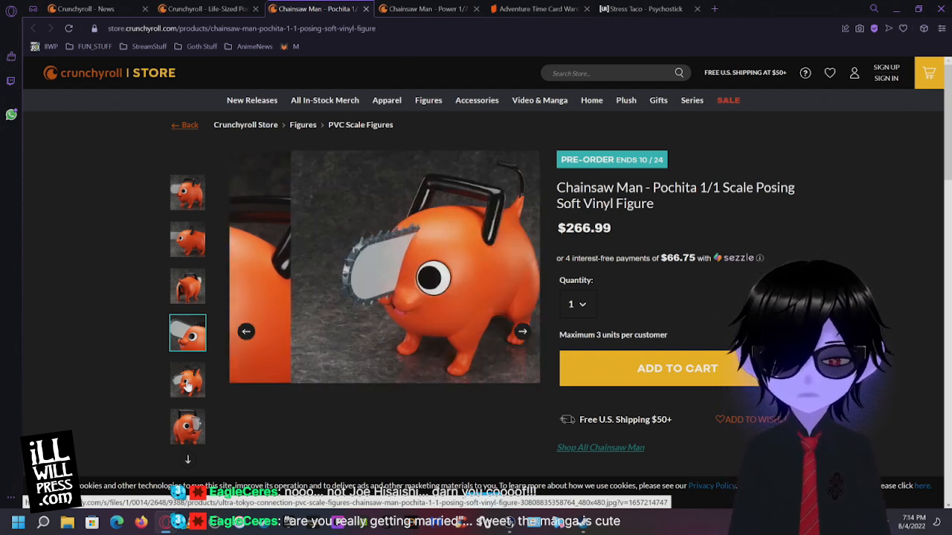
{"action": "left_click", "coordinate": [187, 381]}
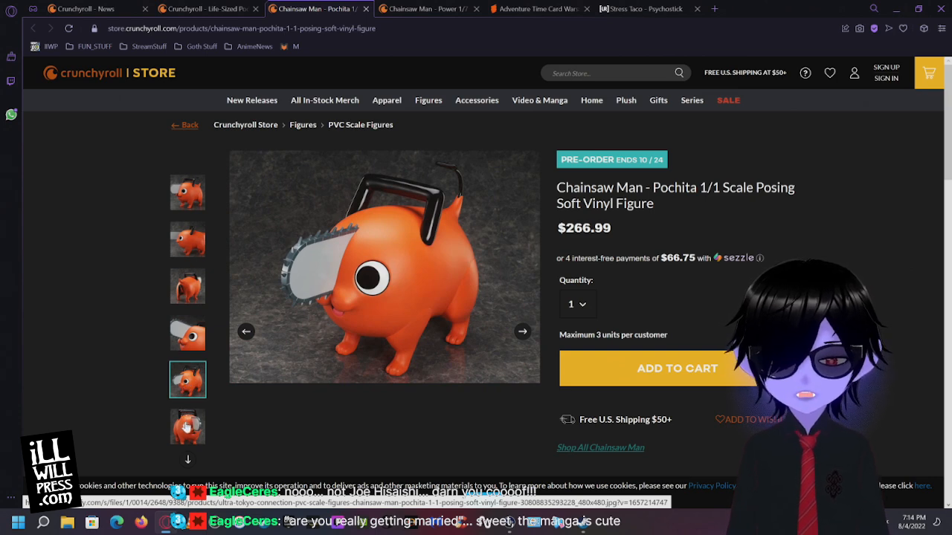
{"action": "left_click", "coordinate": [187, 427]}
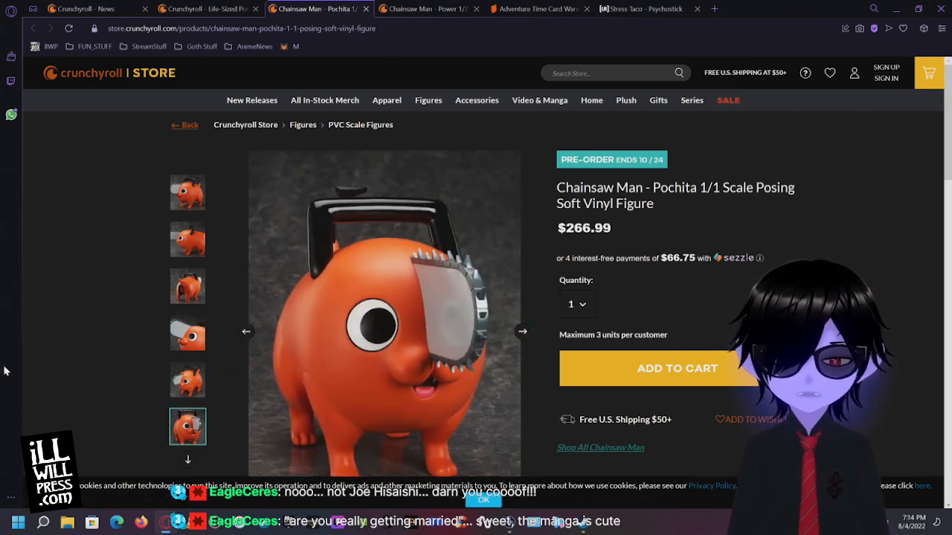
{"action": "scroll", "scroll_direction": "down", "scroll_amount": 3}
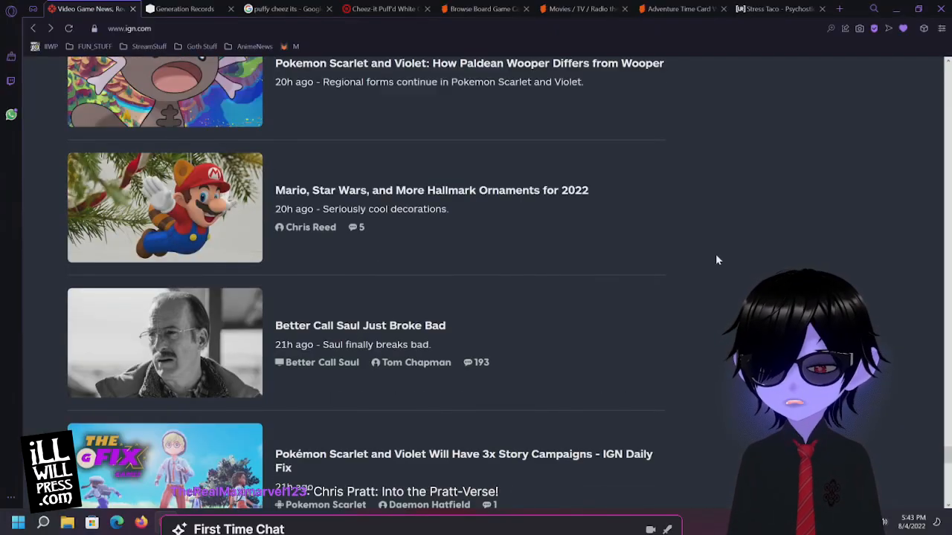
{"action": "mouse_move", "coordinate": [637, 195]}
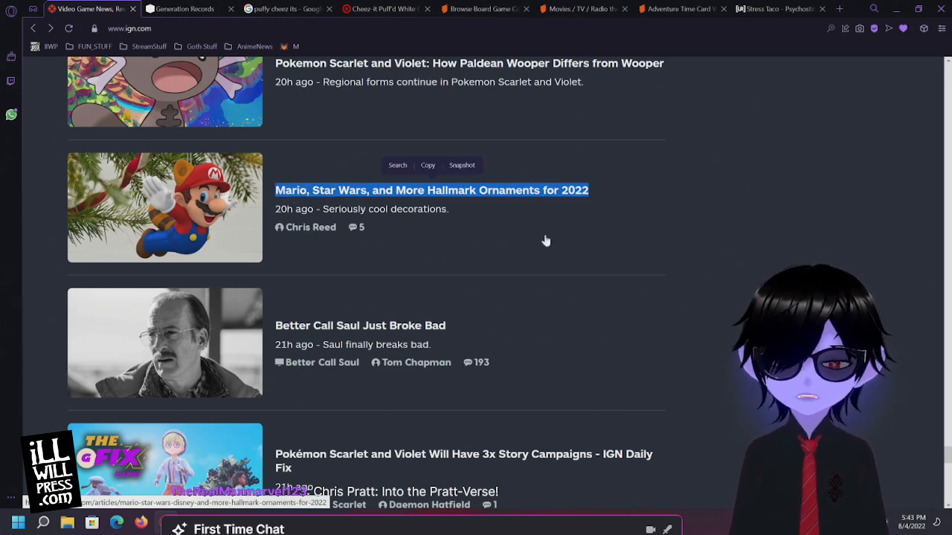
{"action": "mouse_move", "coordinate": [701, 213]}
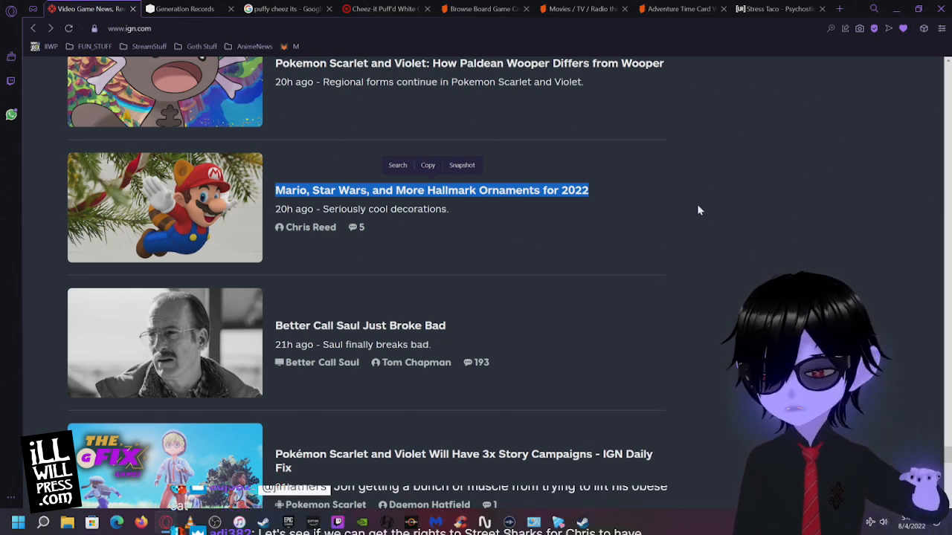
{"action": "scroll", "scroll_direction": "down", "scroll_amount": 3}
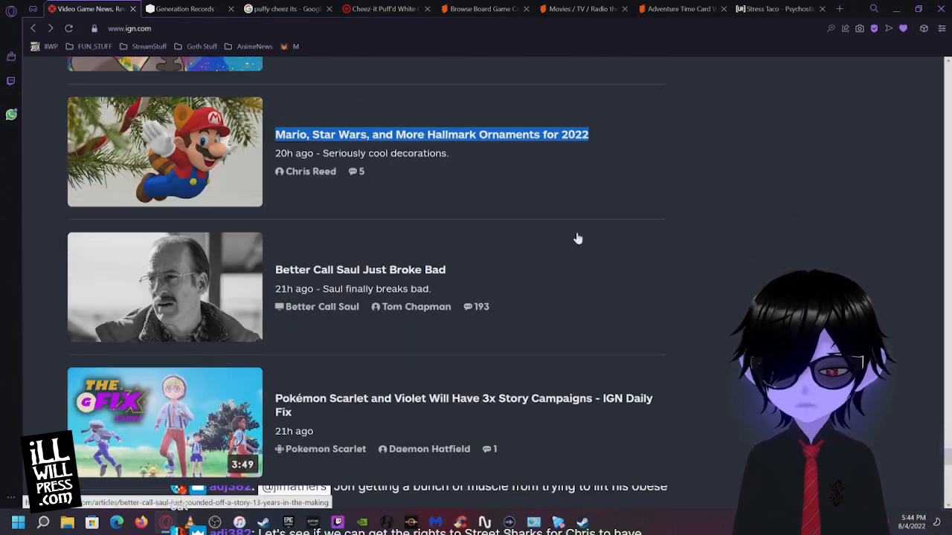
- Scroll the IGN news feed down to the Tencent–Ubisoft biggest-shareholder headline
{"action": "scroll", "scroll_direction": "down", "scroll_amount": 3}
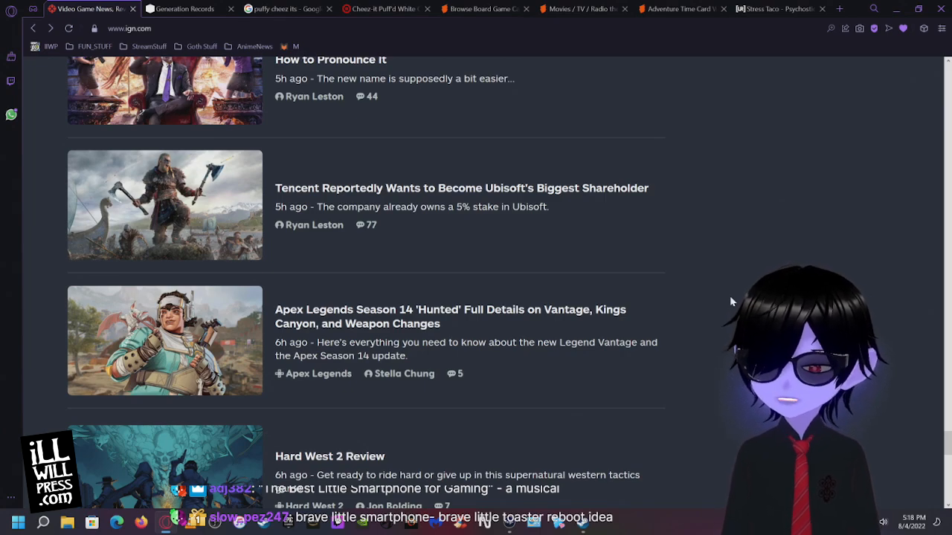
{"action": "scroll", "scroll_direction": "down", "scroll_amount": 3}
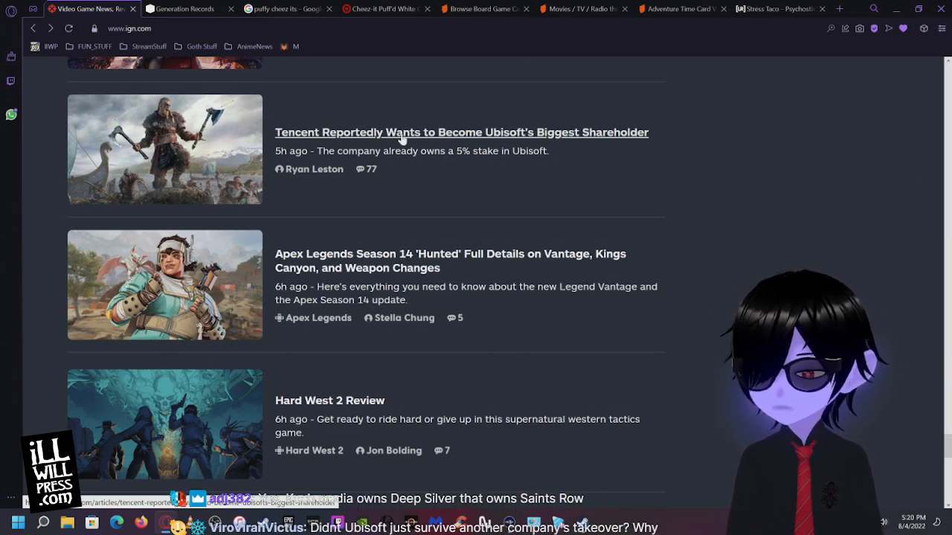
{"action": "scroll", "scroll_direction": "down", "scroll_amount": 3}
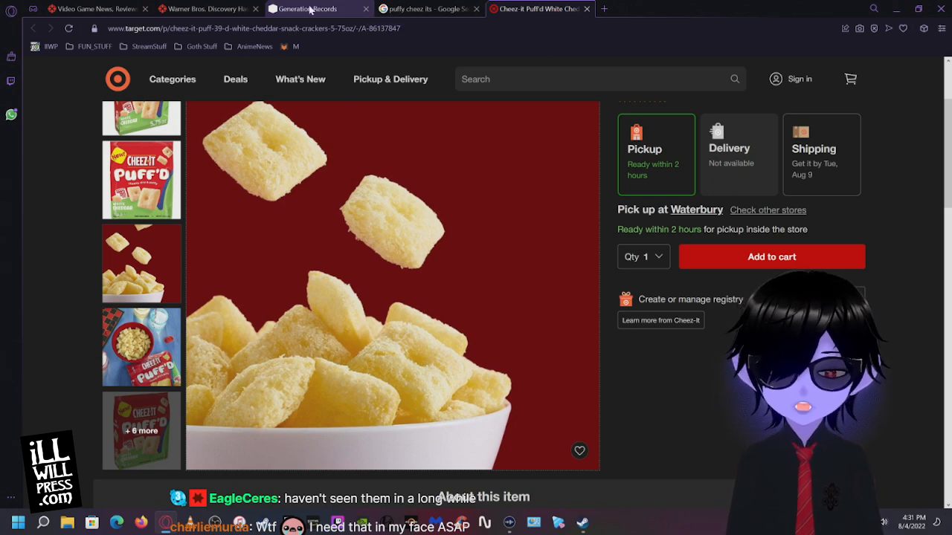
- Switch to the Generation Records page and scroll to the store hours, Instagram photos and address
{"action": "left_click", "coordinate": [305, 9]}
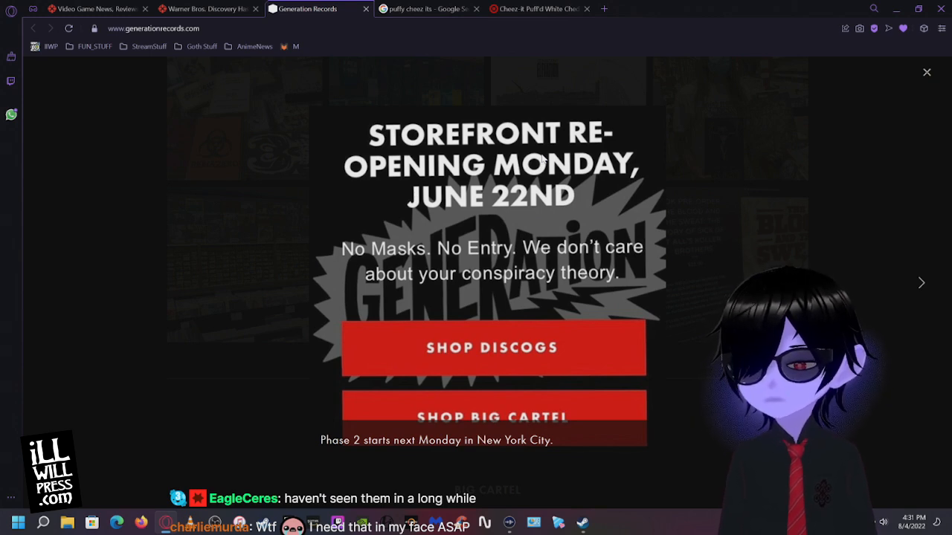
{"action": "mouse_move", "coordinate": [498, 211]}
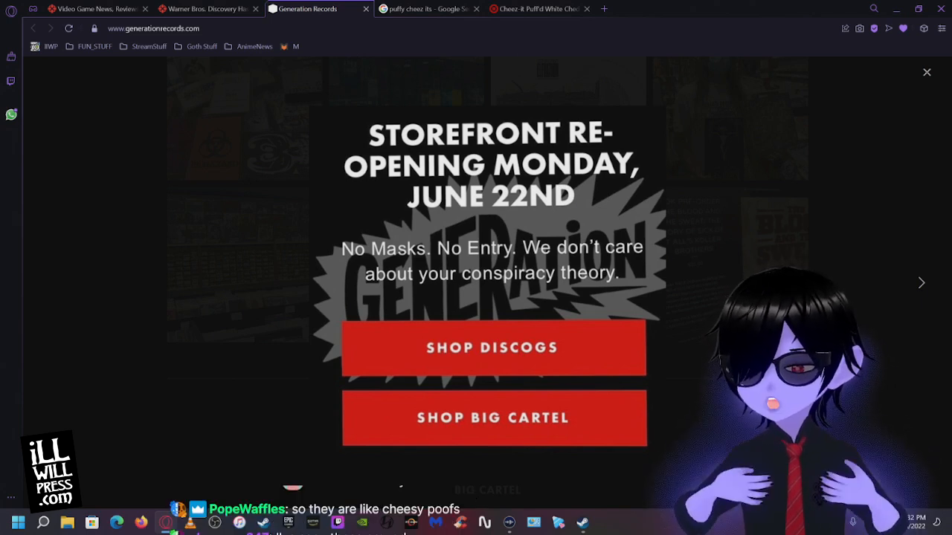
{"action": "mouse_move", "coordinate": [945, 157]}
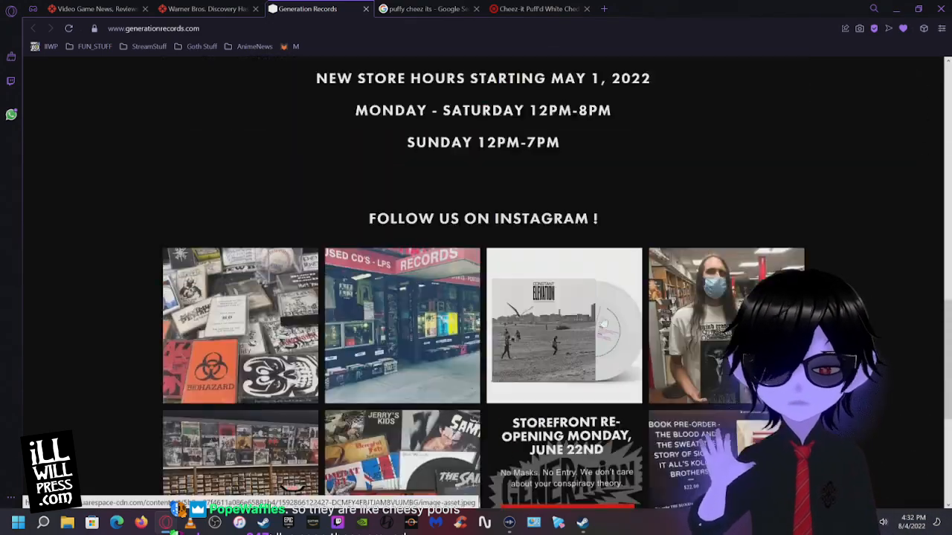
{"action": "scroll", "scroll_direction": "down", "scroll_amount": 3}
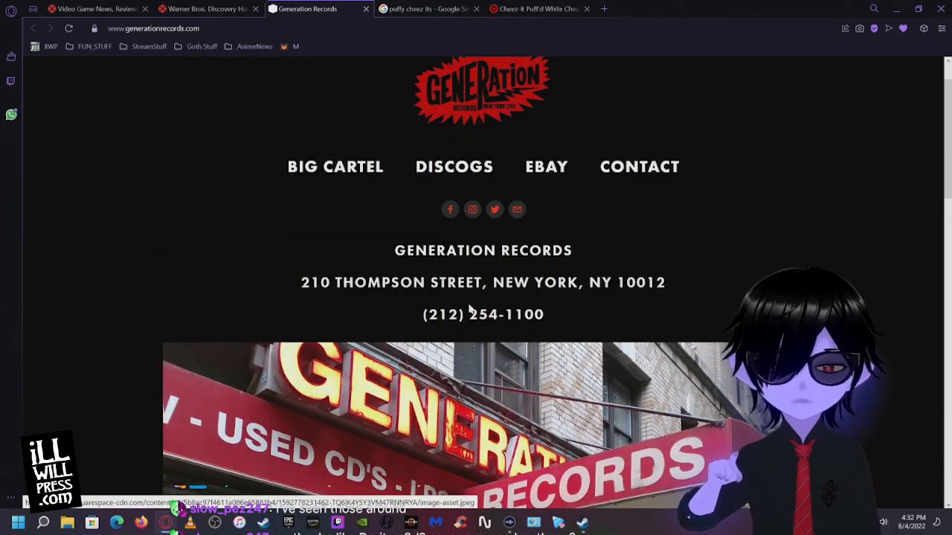
{"action": "mouse_move", "coordinate": [360, 291]}
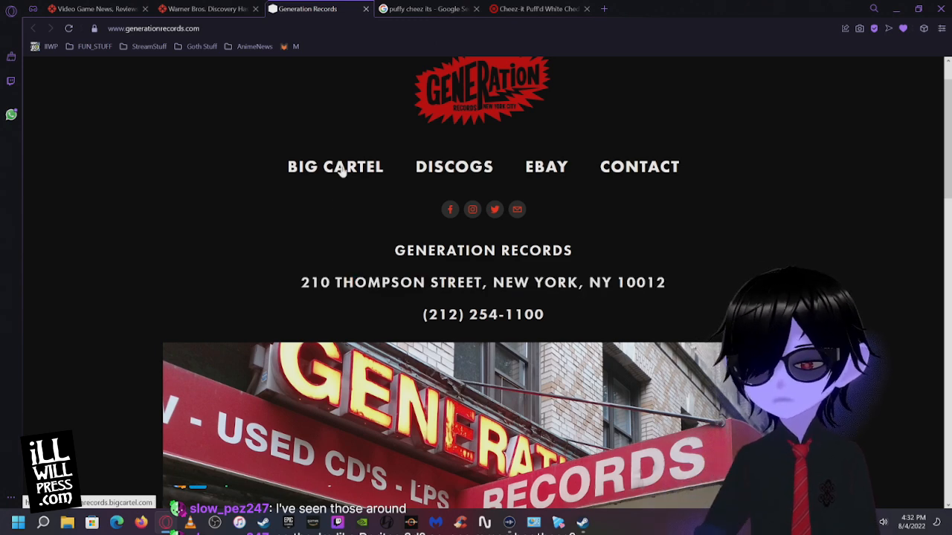
{"action": "mouse_move", "coordinate": [419, 41]}
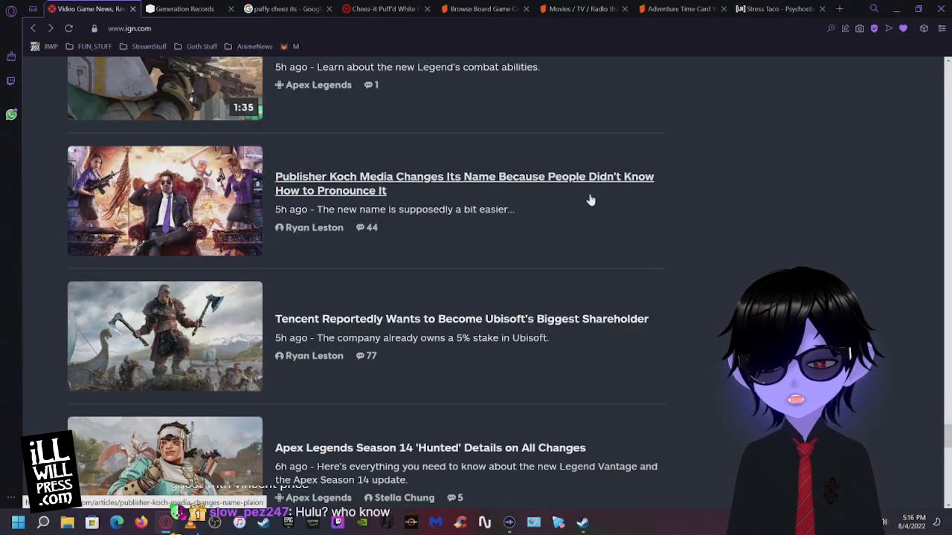
{"action": "mouse_move", "coordinate": [598, 205]}
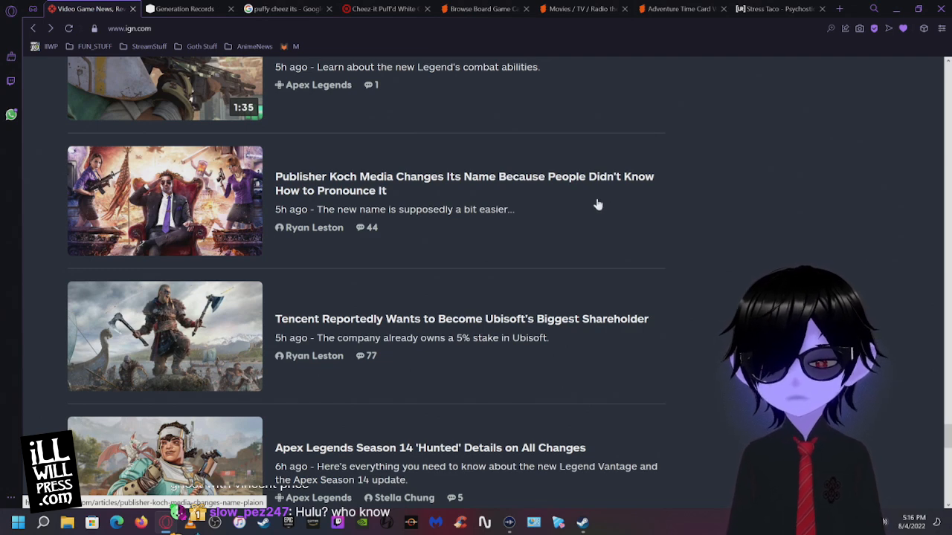
{"action": "mouse_move", "coordinate": [348, 184]}
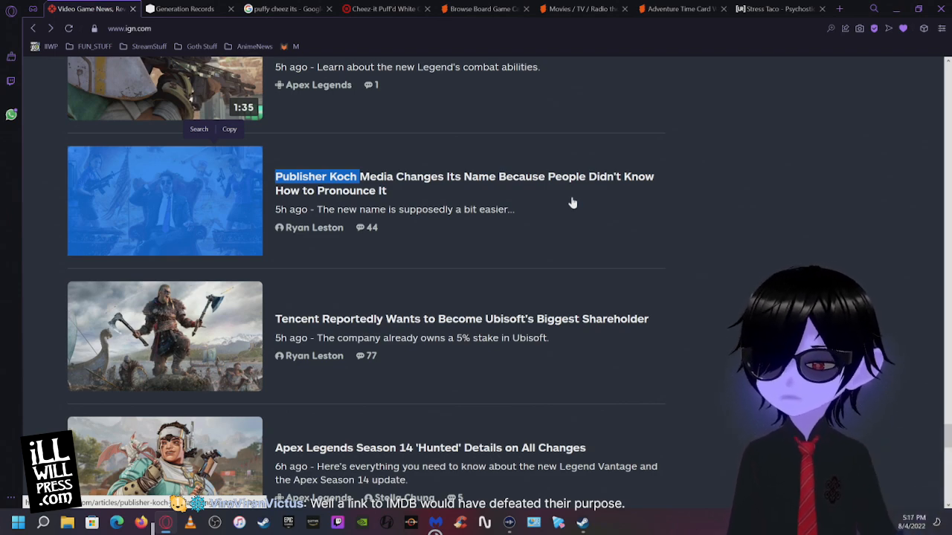
- Read the Koch Media name-change article down to the director's quote and back to the headline
{"action": "left_click", "coordinate": [455, 183]}
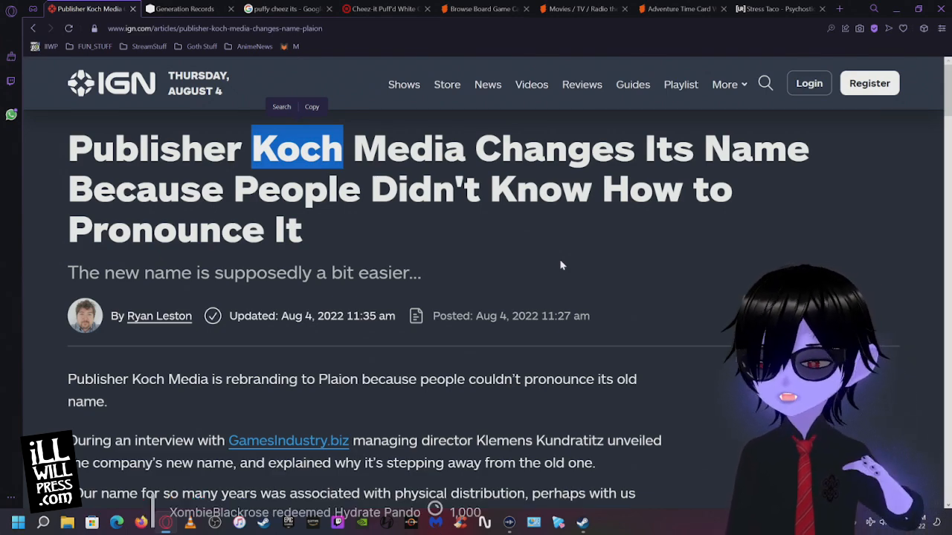
{"action": "scroll", "scroll_direction": "down", "scroll_amount": 3}
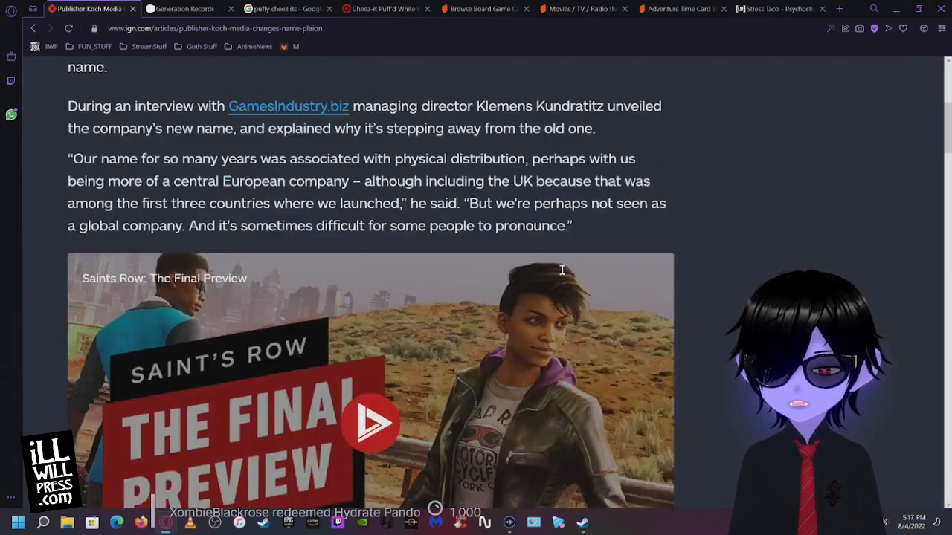
{"action": "scroll", "scroll_direction": "up", "scroll_amount": 3}
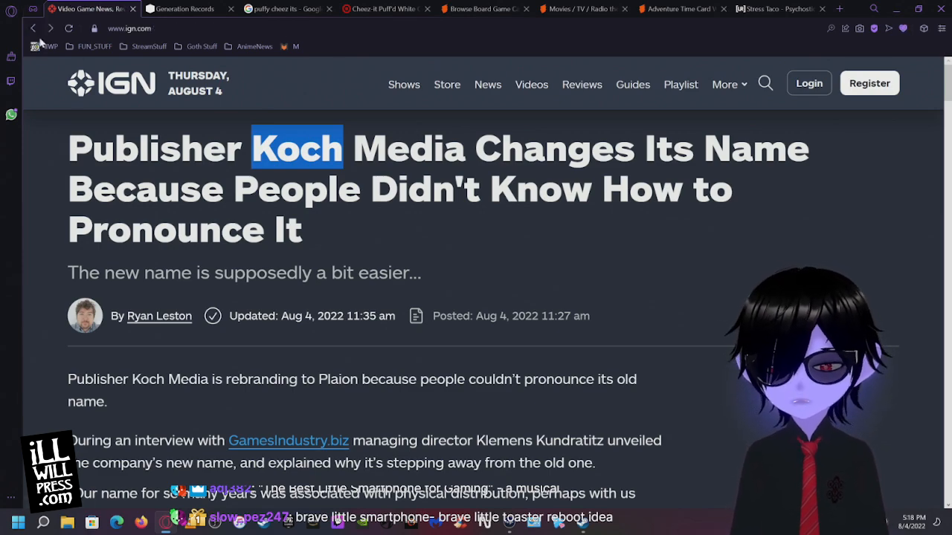
- Scroll the IGN news list past the Hard West 2 review to the Starfield performance preview
{"action": "scroll", "scroll_direction": "down", "scroll_amount": 3}
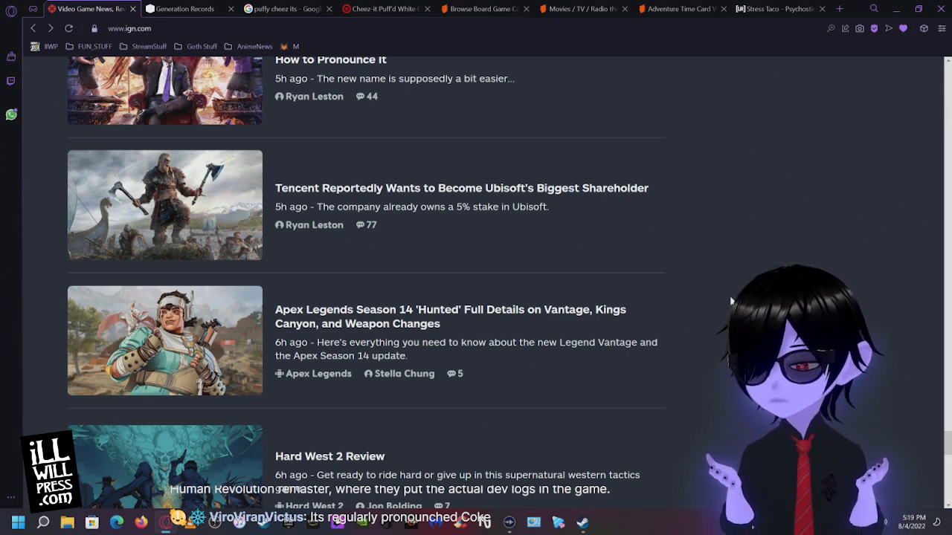
{"action": "mouse_move", "coordinate": [732, 301]}
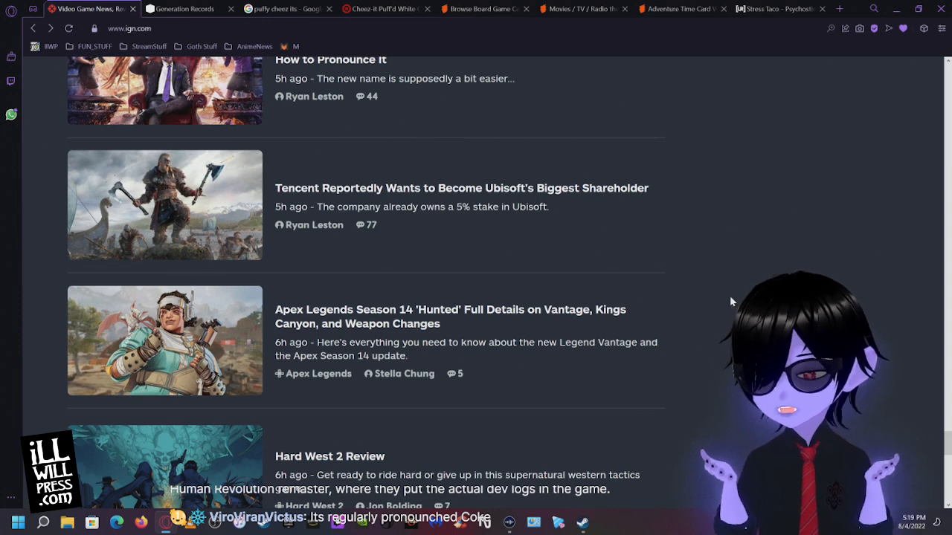
{"action": "scroll", "scroll_direction": "down", "scroll_amount": 3}
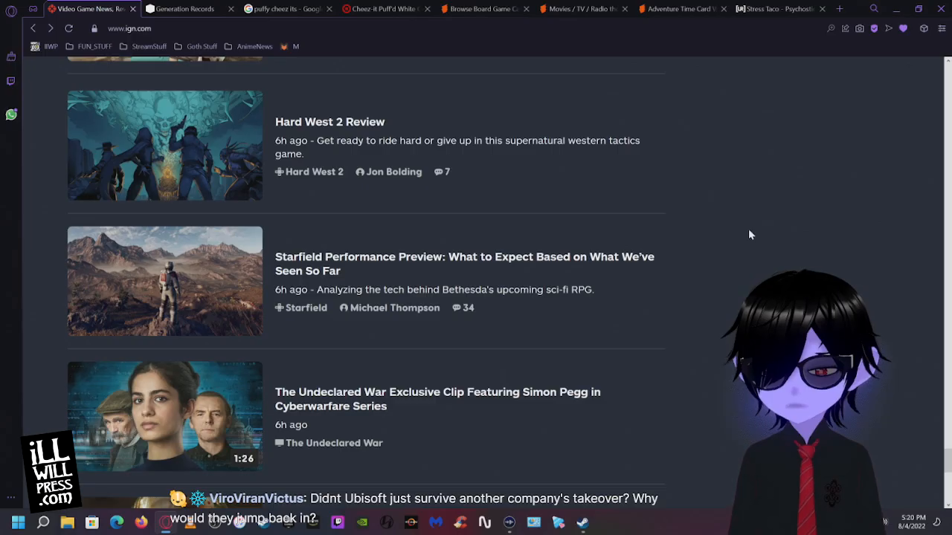